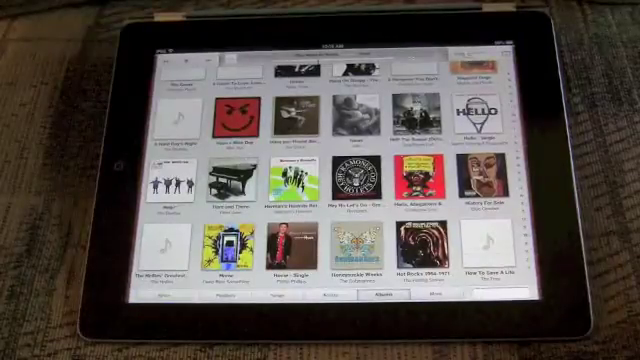
- Move to a later stretch of the Albums grid showing more cloud album covers
{"action": "left_click", "coordinate": [482, 110]}
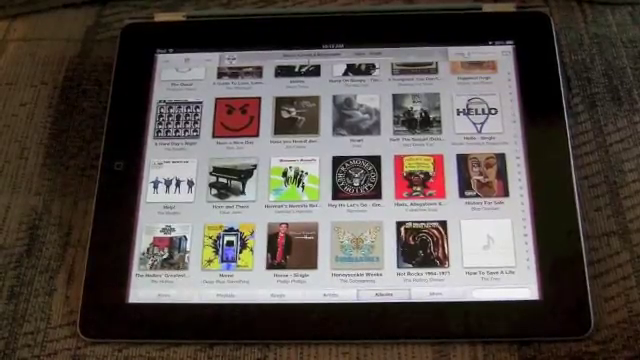
{"action": "left_click", "coordinate": [284, 252]}
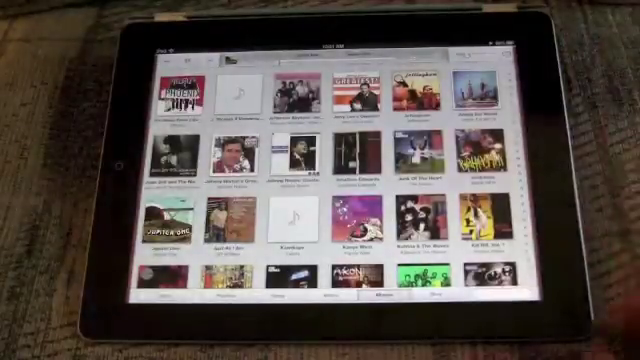
- Play The Best Of The McCoys album so its now-playing artwork appears
{"action": "scroll", "scroll_direction": "up", "scroll_amount": 3}
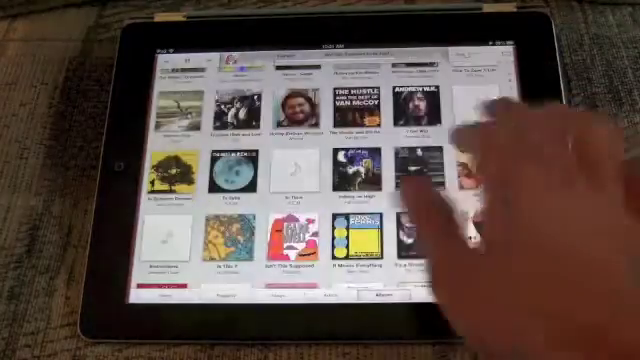
{"action": "scroll", "scroll_direction": "up", "scroll_amount": 3}
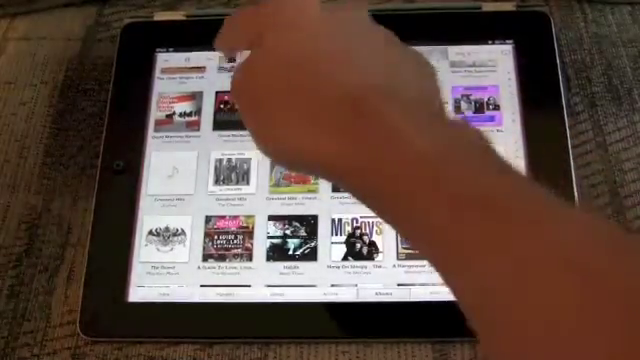
{"action": "left_click", "coordinate": [358, 236]}
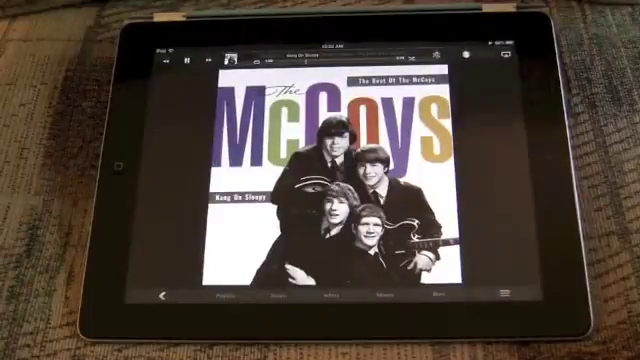